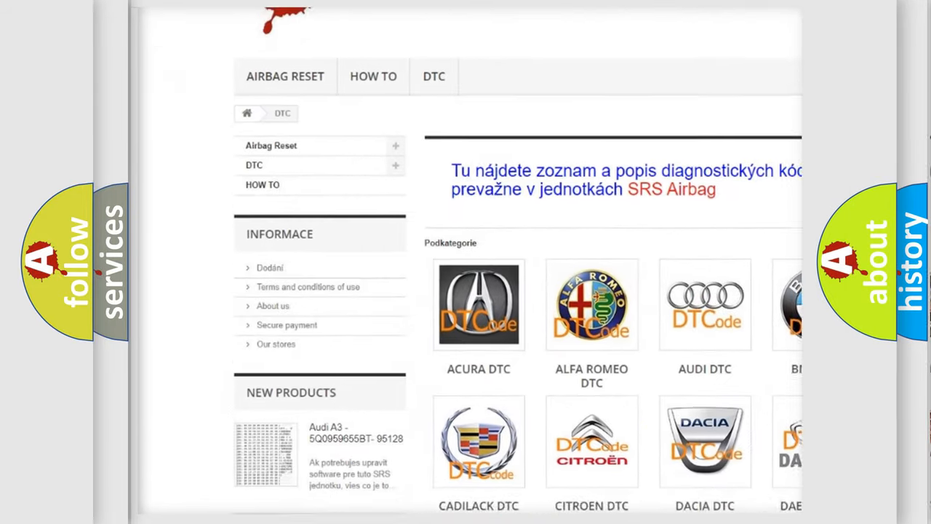
scroll(down, 3)
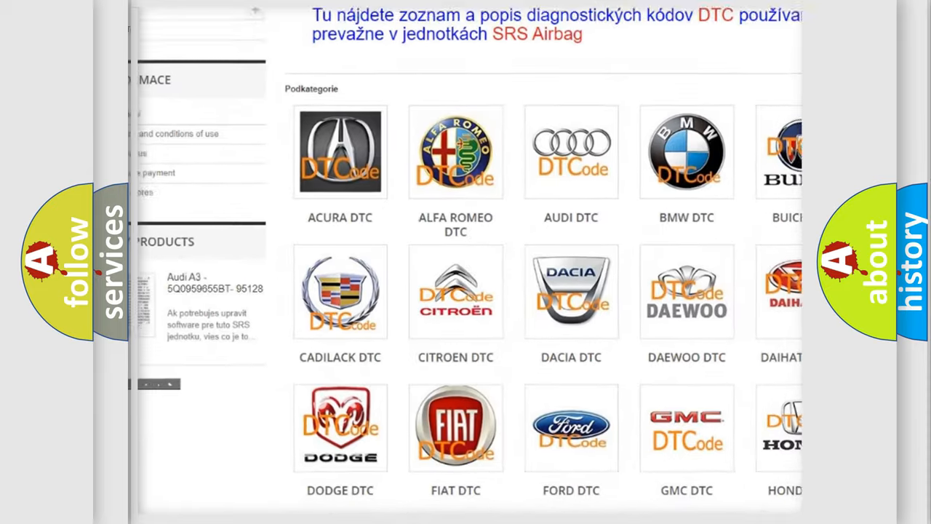
scroll(down, 3)
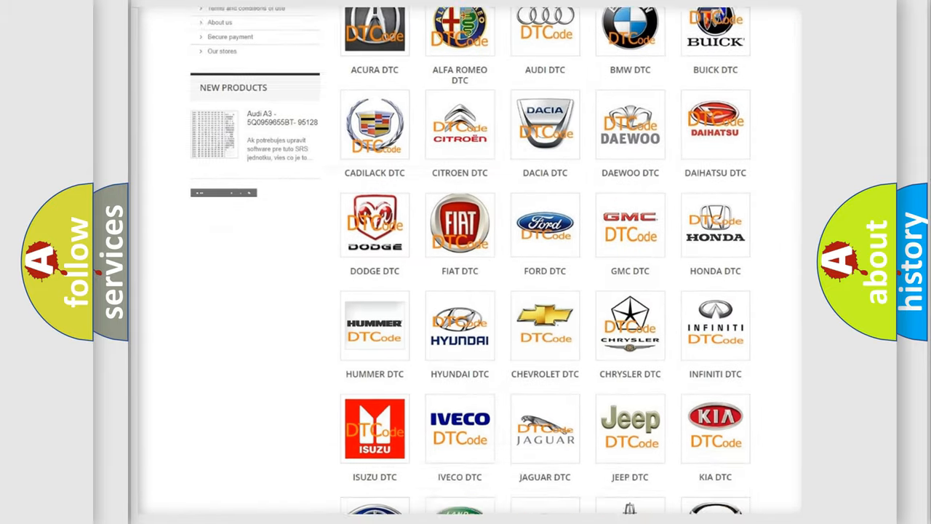
scroll(down, 3)
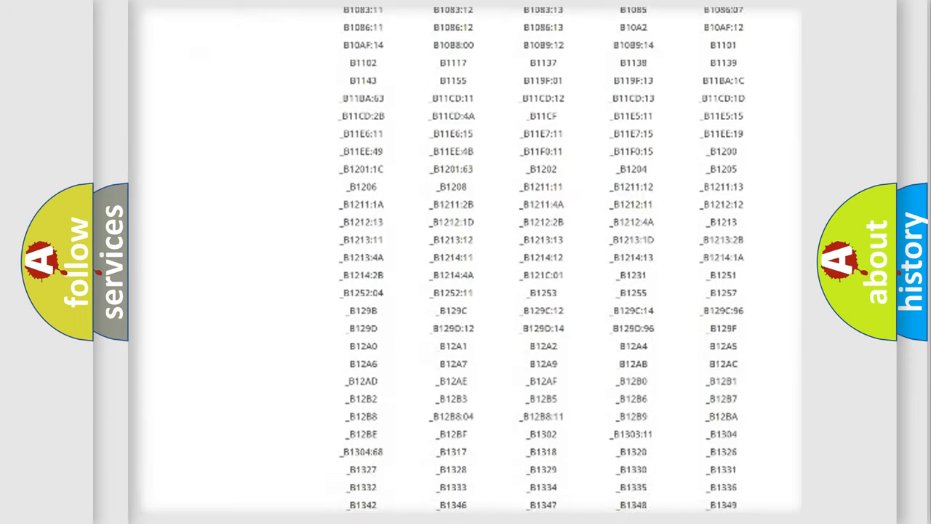
scroll(down, 3)
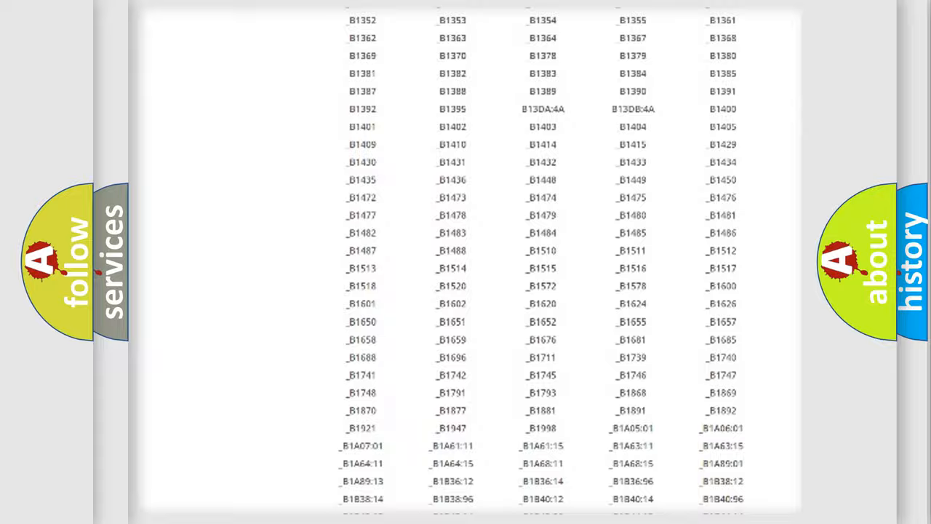